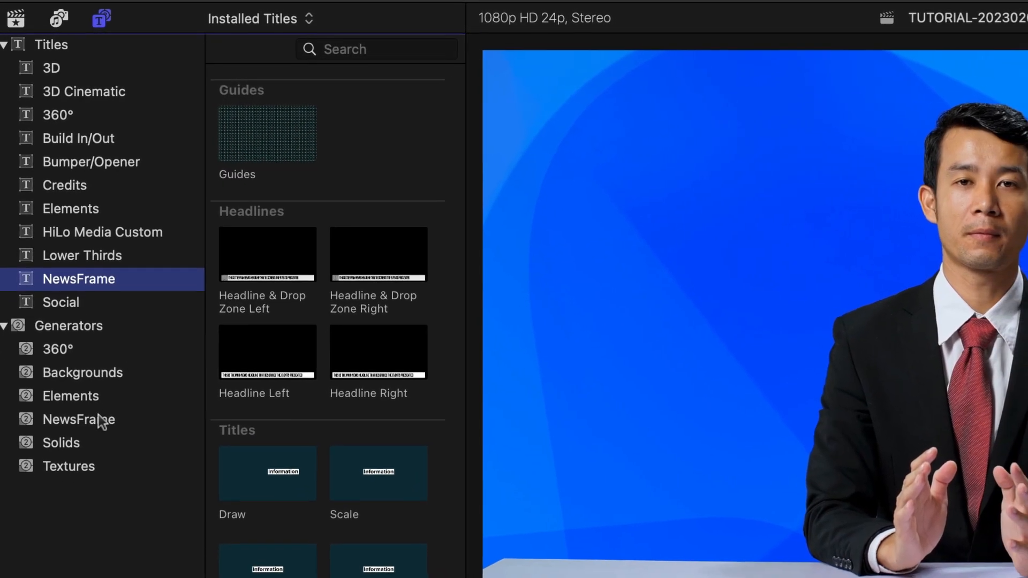
- Show the NewsFrame generators and backgrounds in the Titles and Generators sidebar
{"action": "left_click", "coordinate": [77, 419]}
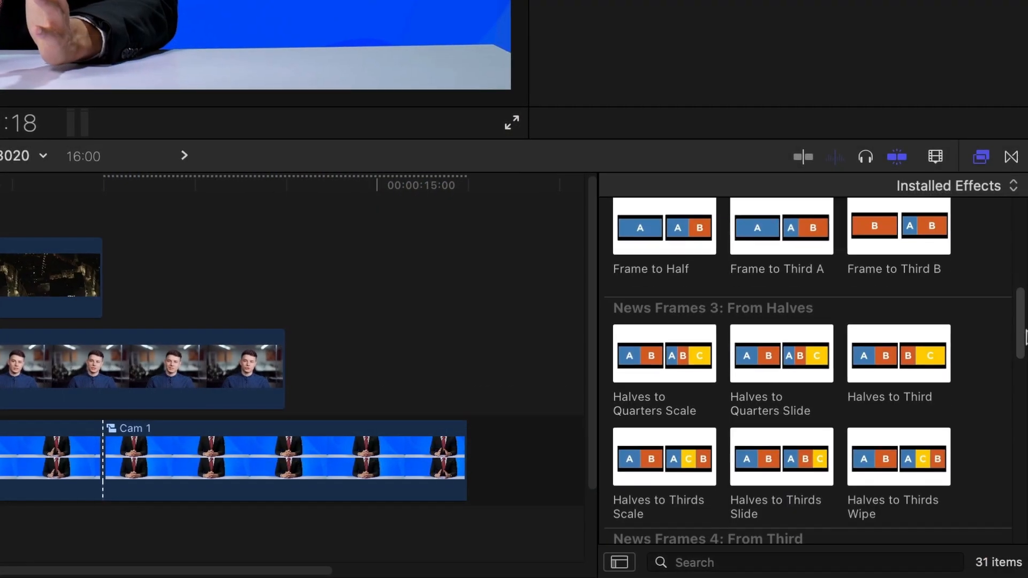
- Scroll the Effects browser past the News Frames sets to the Custom transitions
{"action": "scroll", "scroll_direction": "down", "scroll_amount": 3}
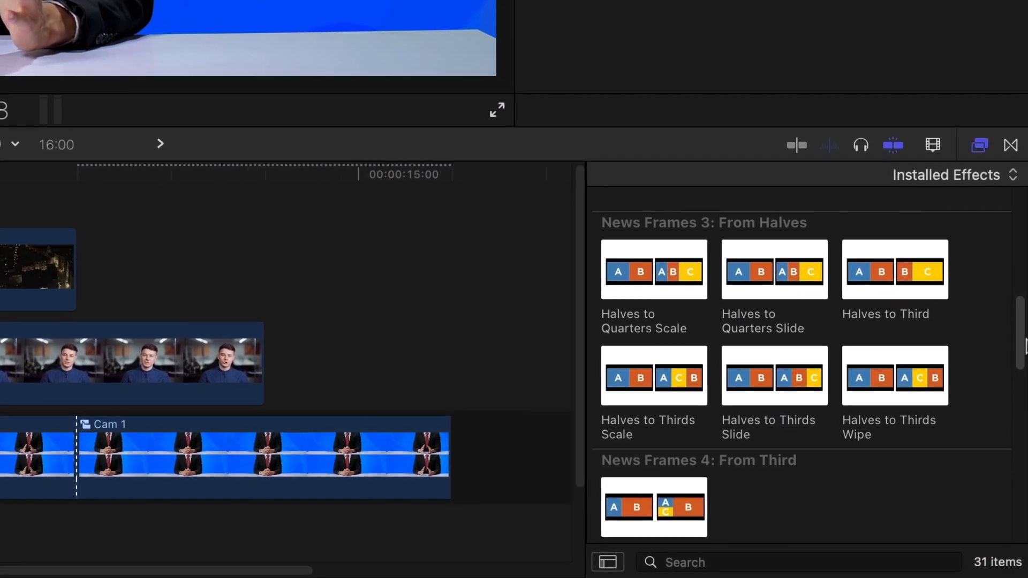
{"action": "scroll", "scroll_direction": "down", "scroll_amount": 3}
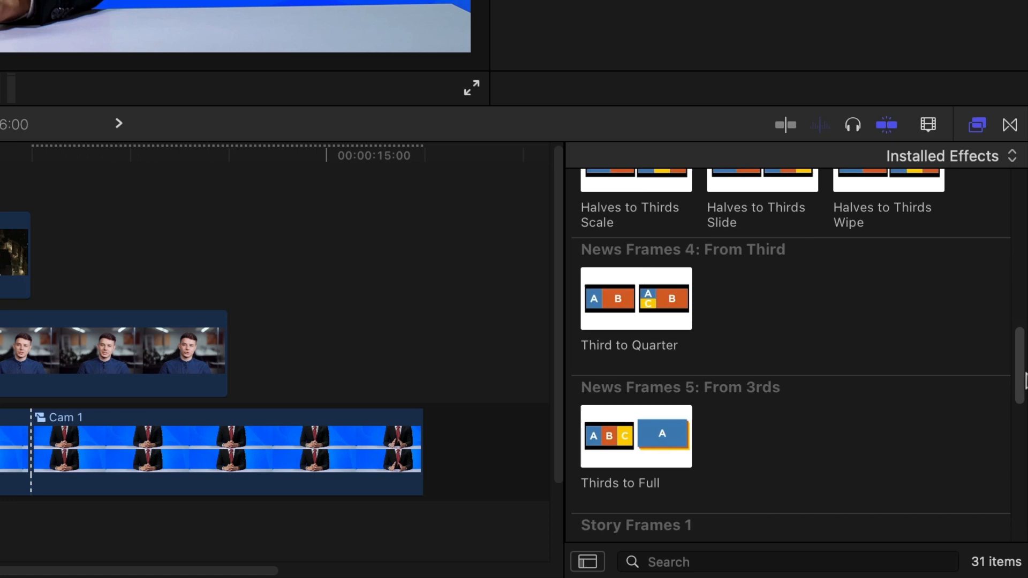
{"action": "scroll", "scroll_direction": "down", "scroll_amount": 3}
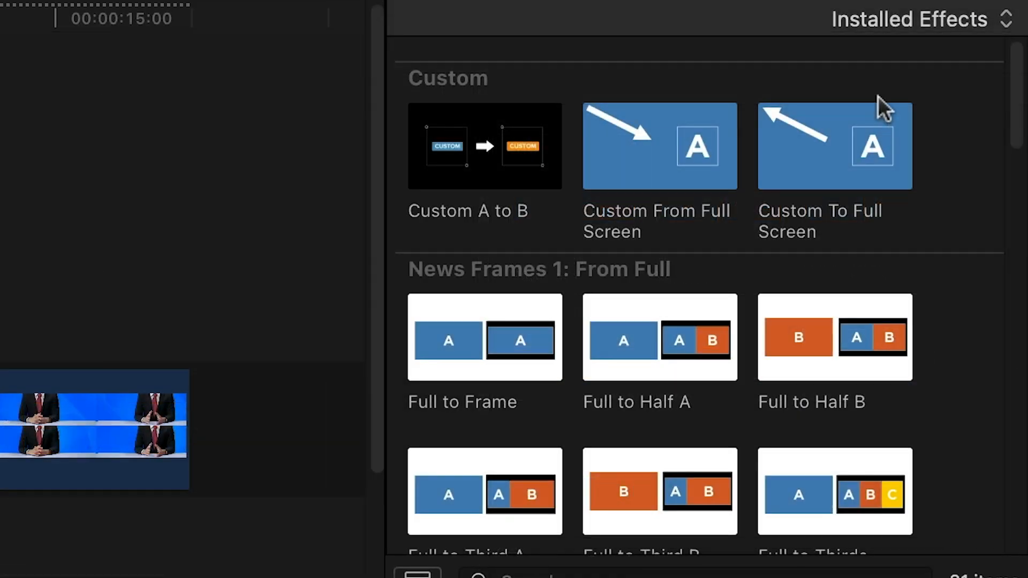
{"action": "mouse_move", "coordinate": [461, 120]}
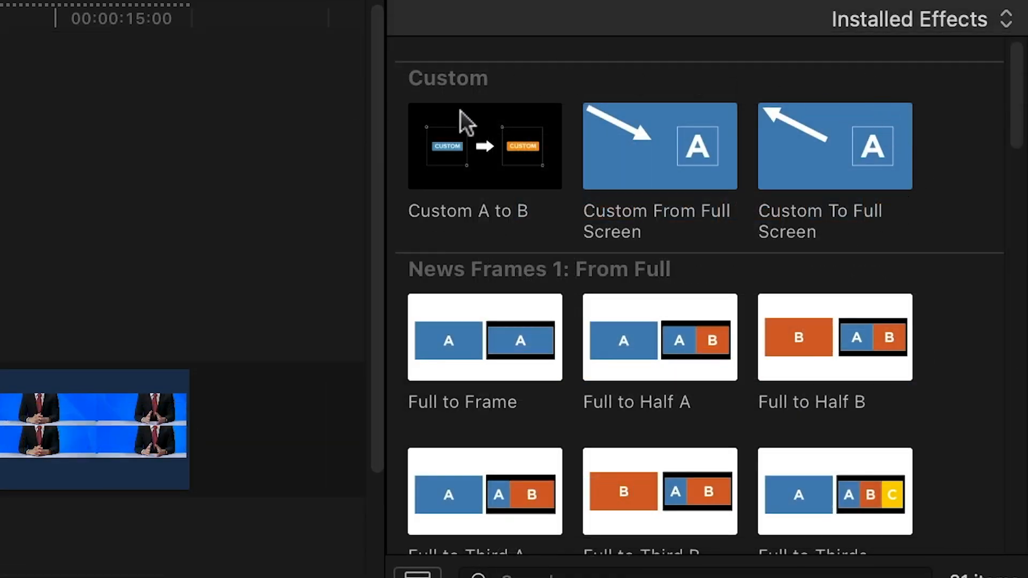
{"action": "mouse_move", "coordinate": [917, 257]}
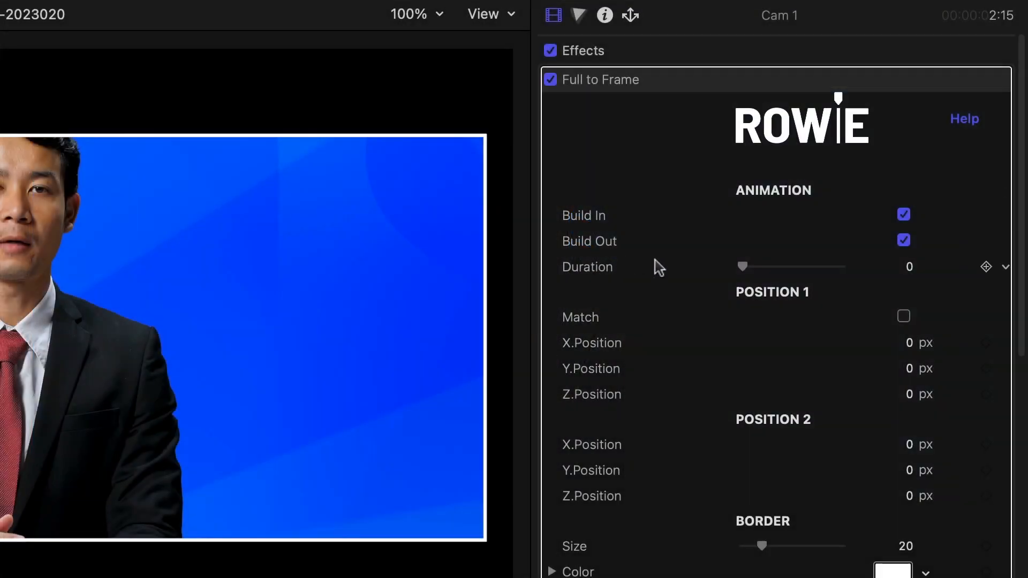
- Turn off Build Out for the presenter's Full to Frame effect in the Inspector
{"action": "left_click", "coordinate": [903, 240]}
{"action": "type", "text": "-200"}
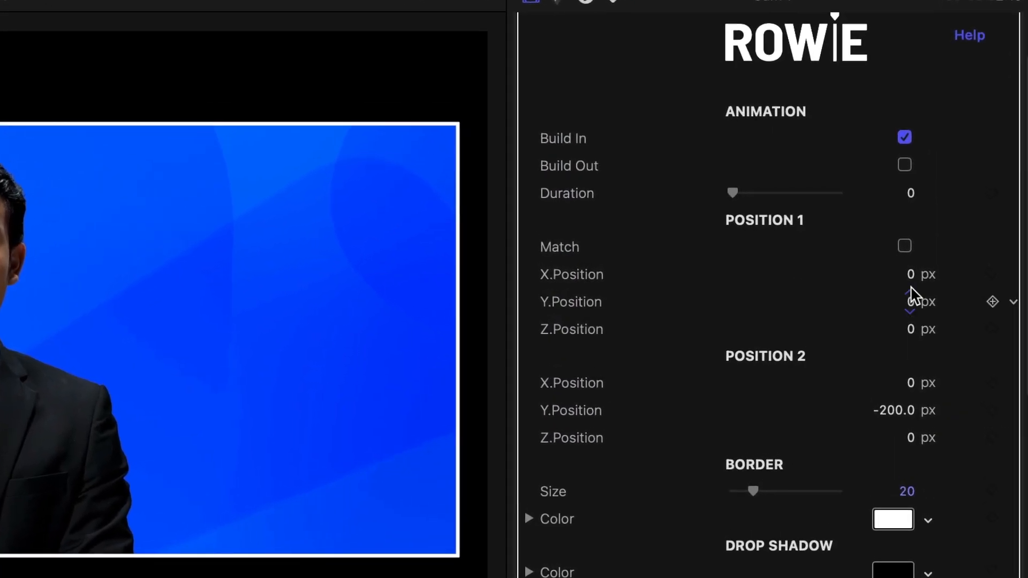
{"action": "left_click", "coordinate": [904, 246]}
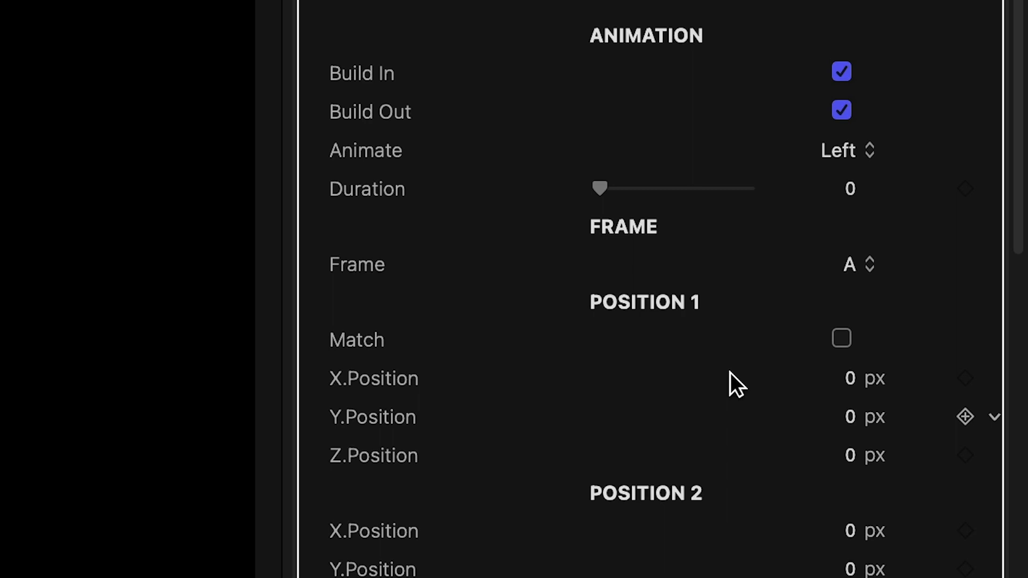
- Set the interview clip's Frame to Half slot to frame B
{"action": "left_click", "coordinate": [849, 265]}
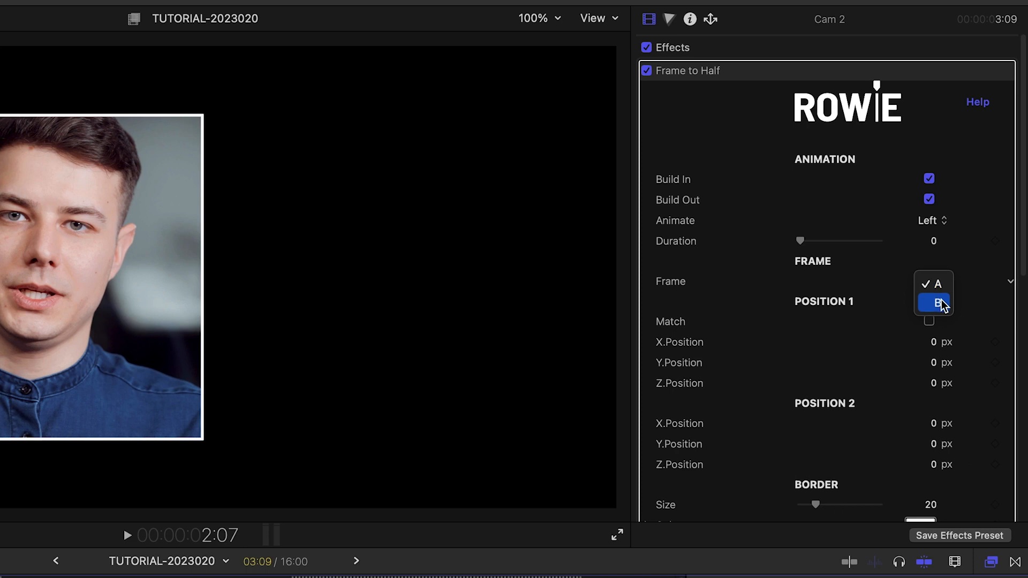
{"action": "left_click", "coordinate": [933, 303]}
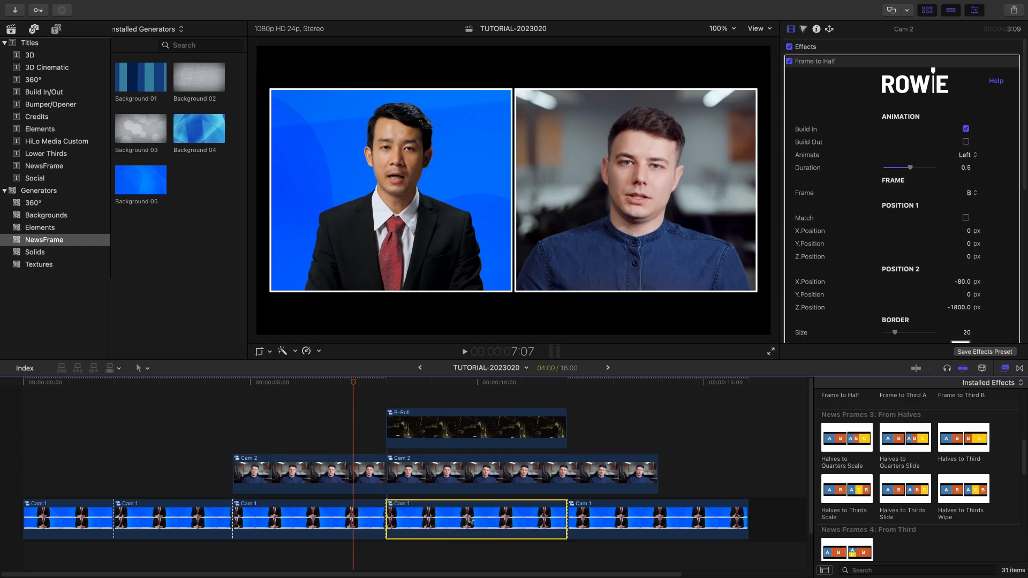
{"action": "left_click", "coordinate": [477, 473]}
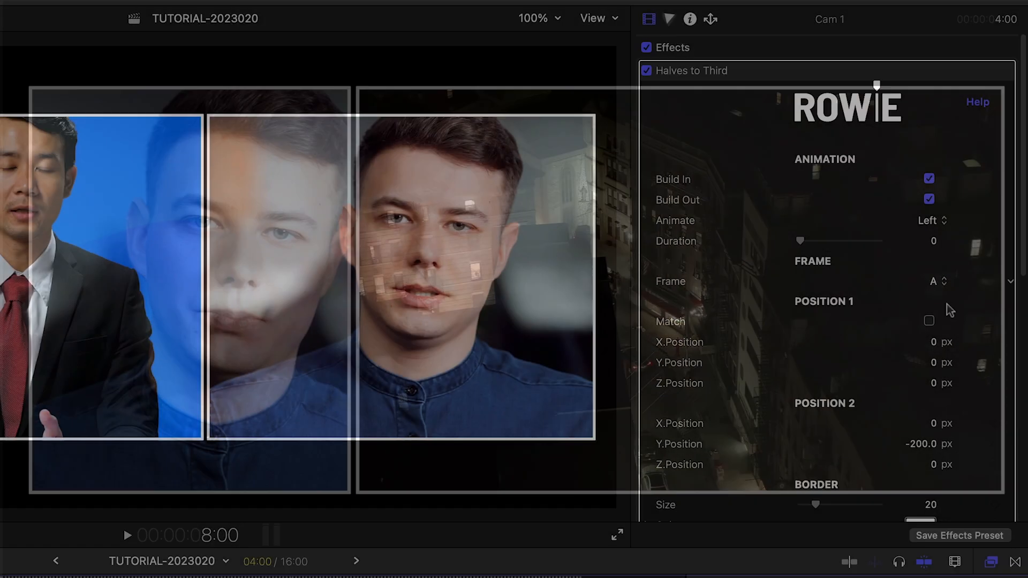
- Put the night city B-roll in frame C and uncheck its Build Out
{"action": "left_click", "coordinate": [928, 320]}
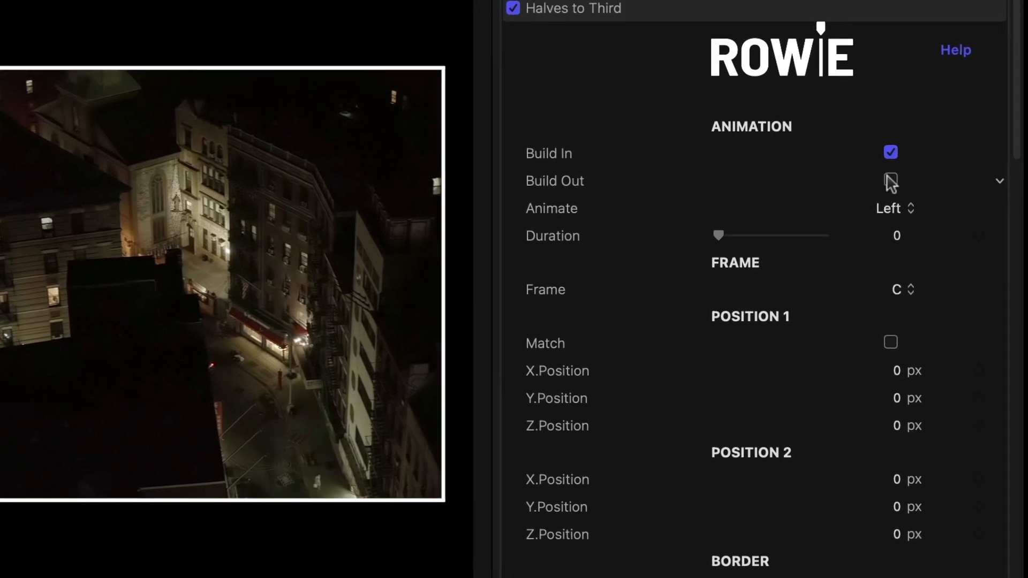
{"action": "left_click", "coordinate": [890, 152]}
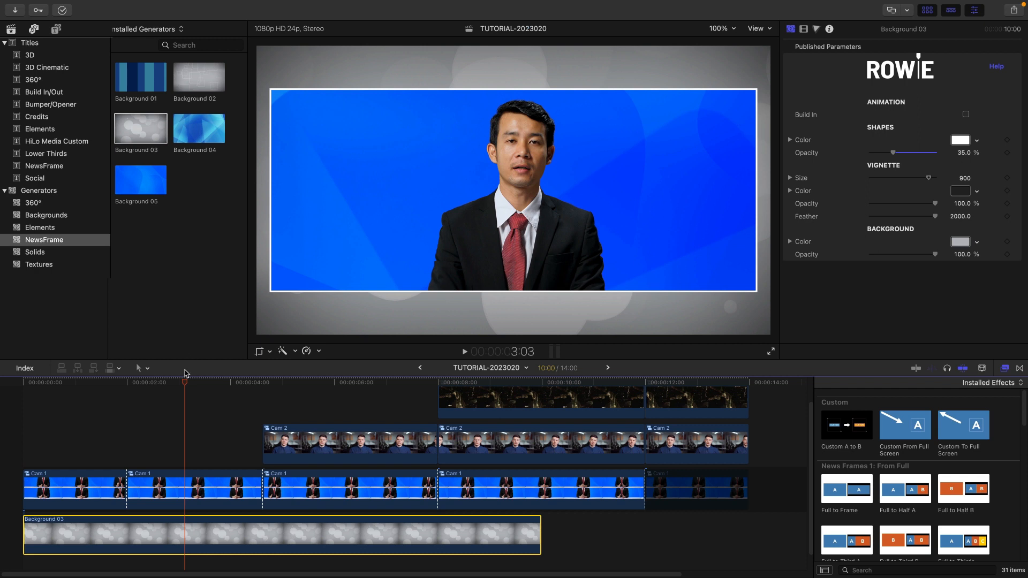
- Turn the Background 03 generator into a compound clip named Background Main
{"action": "left_click", "coordinate": [168, 396]}
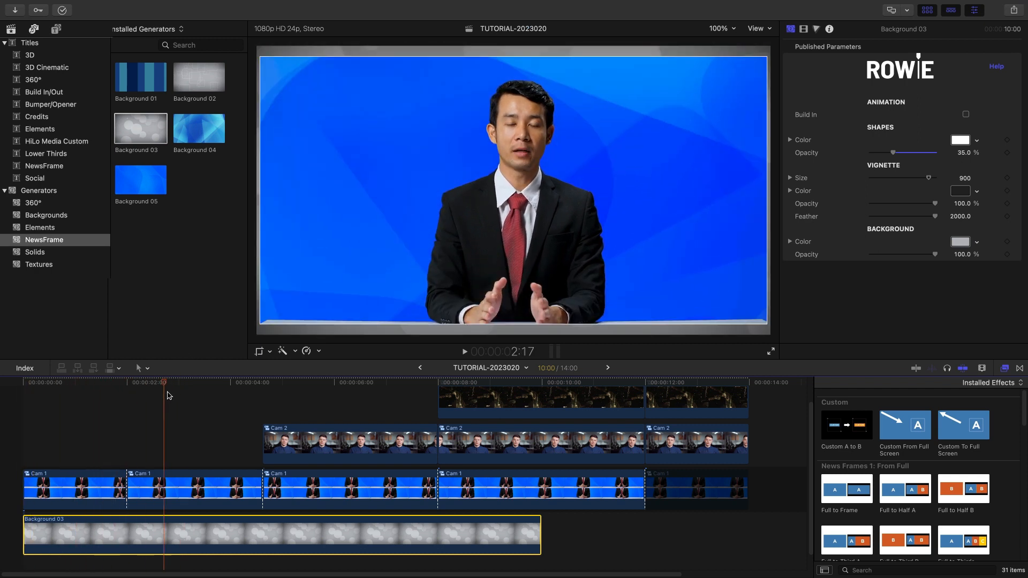
{"action": "left_click", "coordinate": [385, 414]}
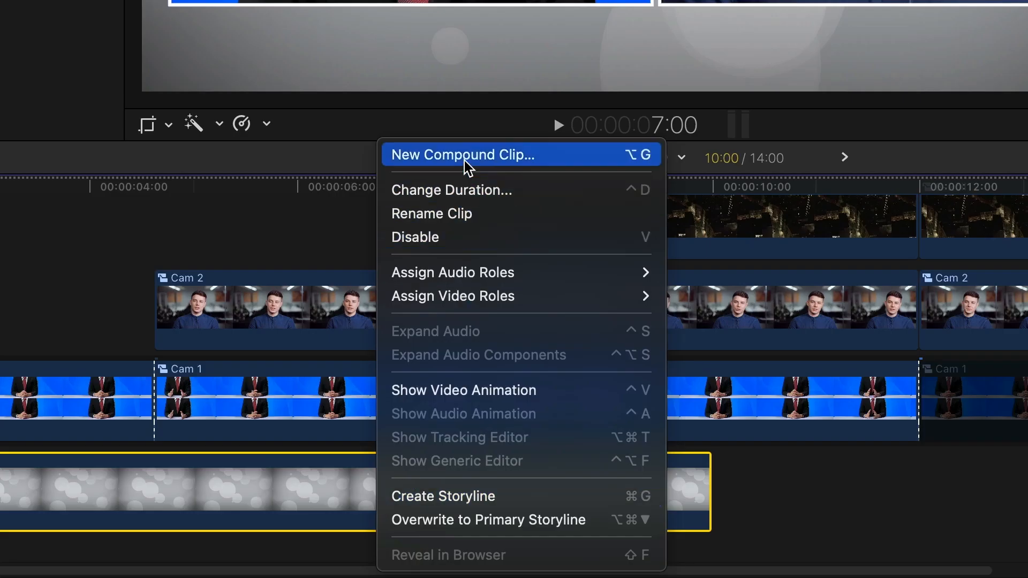
{"action": "left_click", "coordinate": [462, 154]}
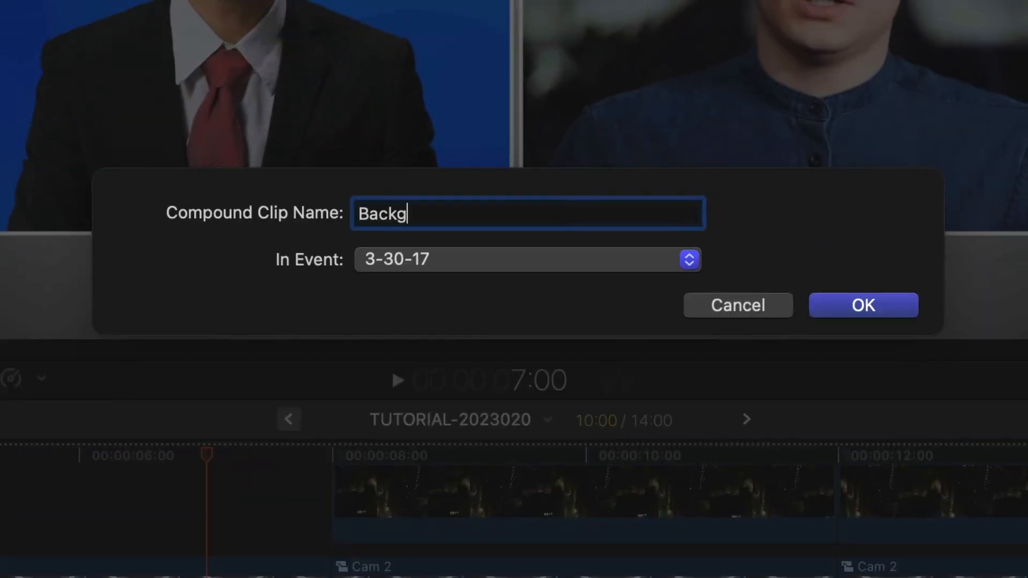
{"action": "left_click", "coordinate": [863, 305]}
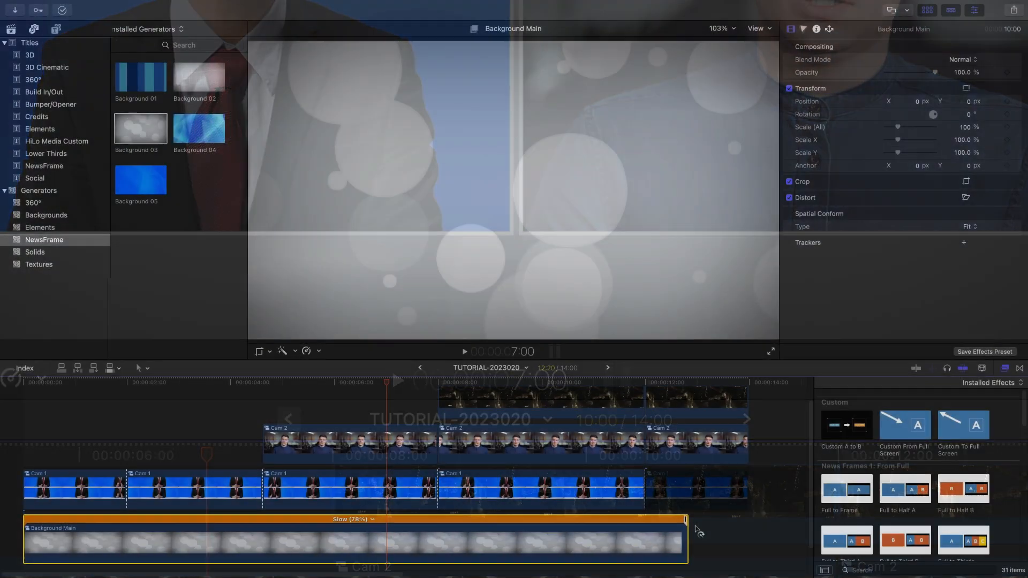